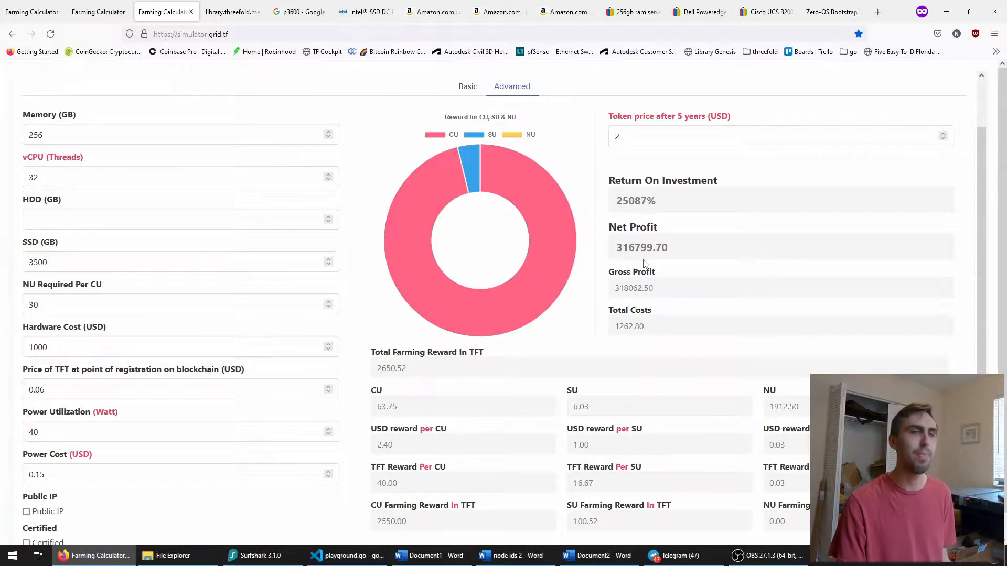
Switch to the ThreeFold Library tab showing the CU and SU conversion formulas.
{"action": "left_click", "coordinate": [227, 12]}
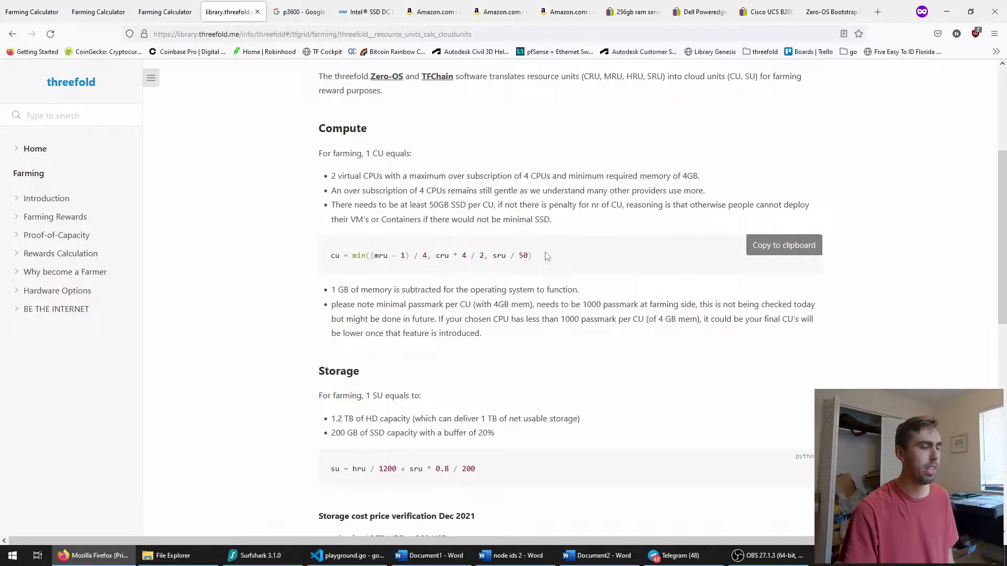
{"action": "mouse_move", "coordinate": [285, 281]}
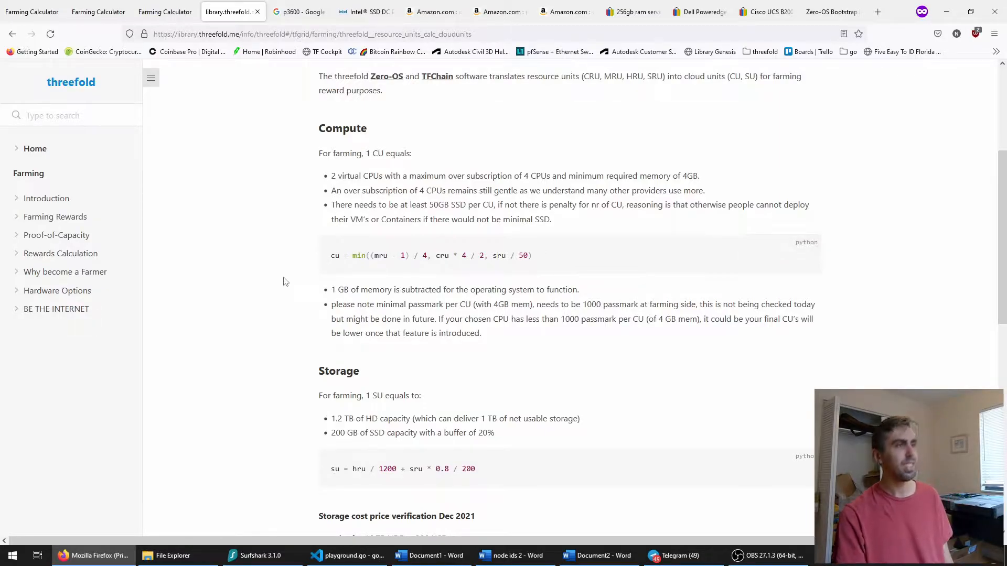
Review the Intel SSD DC P3600 1.6 TB spec page, then move to the Amazon M.2 PCIe adapter results.
{"action": "left_click", "coordinate": [365, 12]}
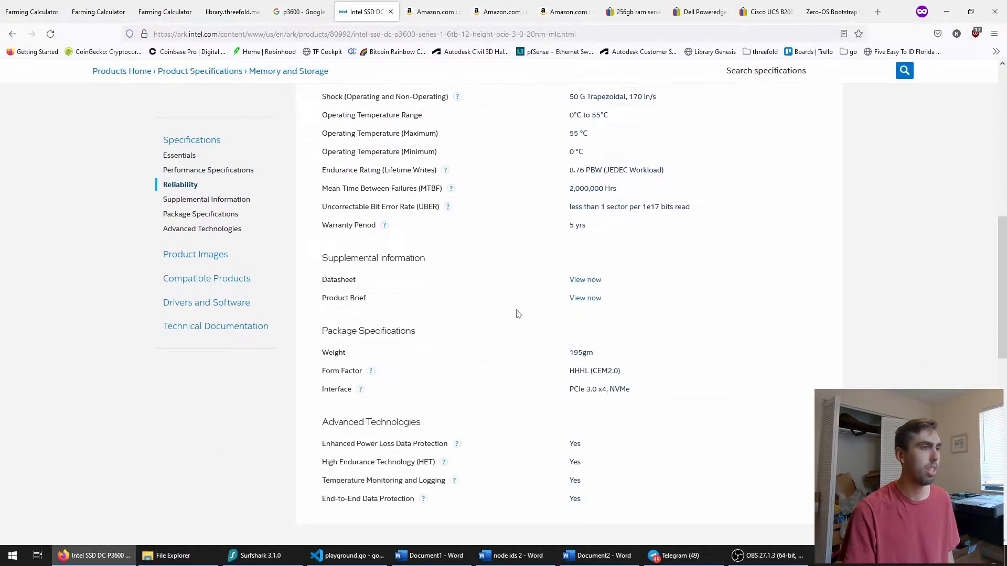
{"action": "scroll", "scroll_direction": "up", "scroll_amount": 3}
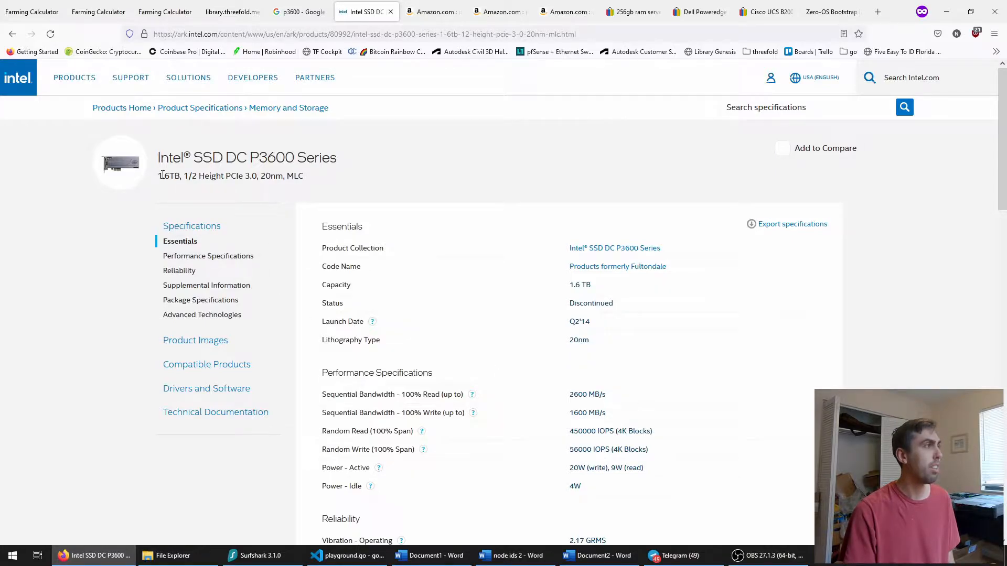
{"action": "left_click", "coordinate": [494, 11]}
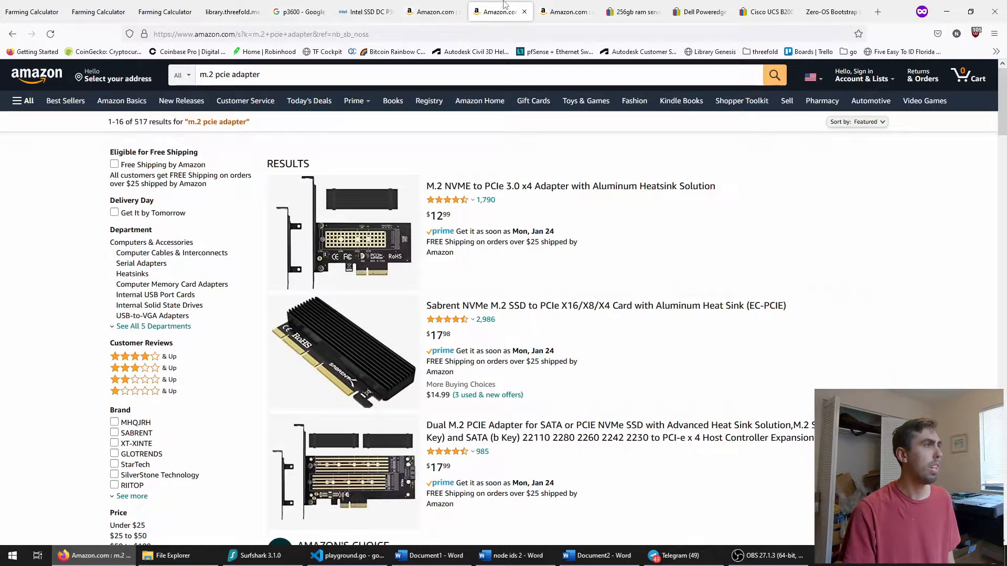
Switch to the Amazon tab with the 'inland premium 2tb' NVMe SSD search results.
{"action": "left_click", "coordinate": [566, 12]}
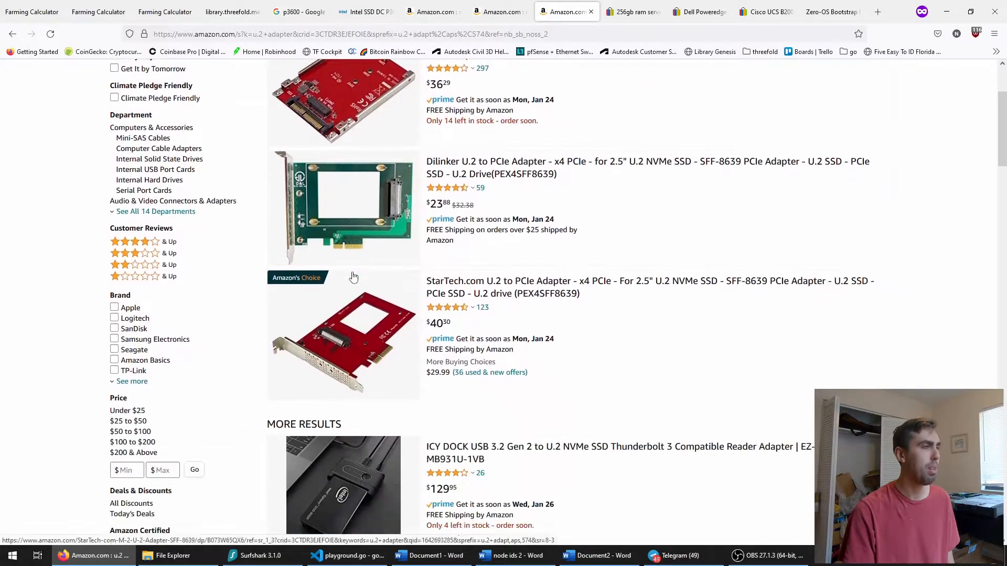
{"action": "left_click", "coordinate": [430, 12]}
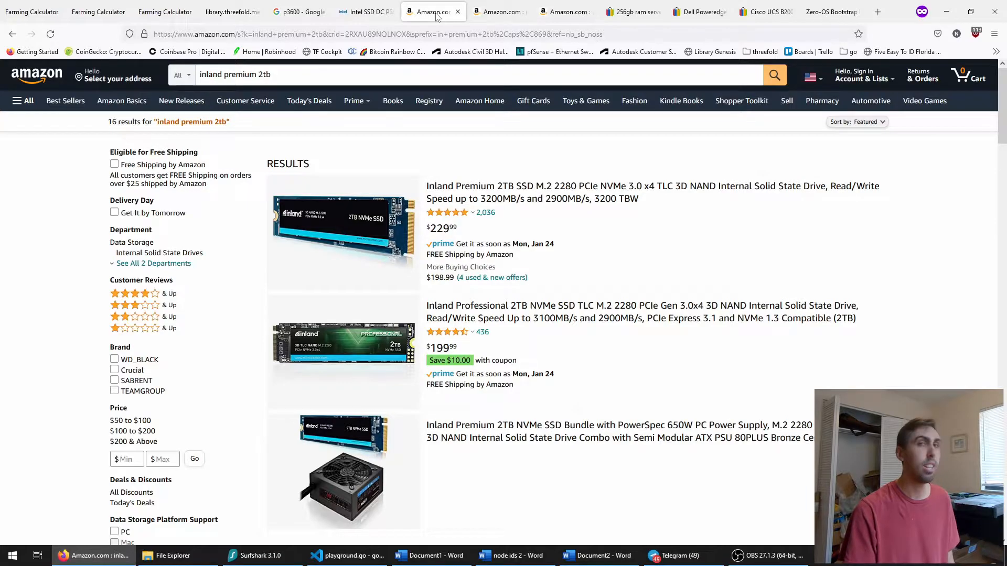
{"action": "left_click", "coordinate": [632, 11]}
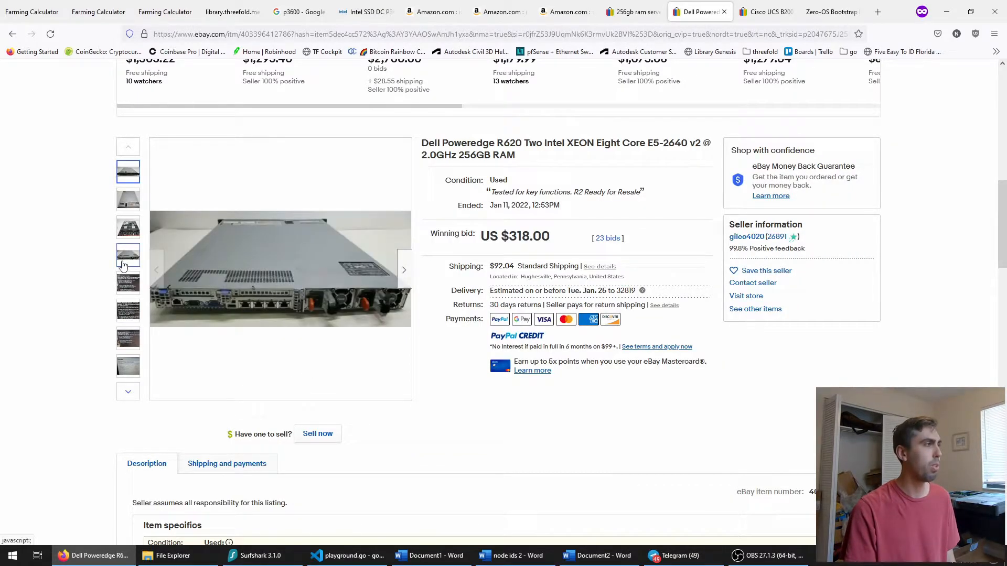
Move on from the Dell PowerEdge R620 256GB listing to the Zero-OS Bootstrap generator tab.
{"action": "left_click", "coordinate": [829, 11]}
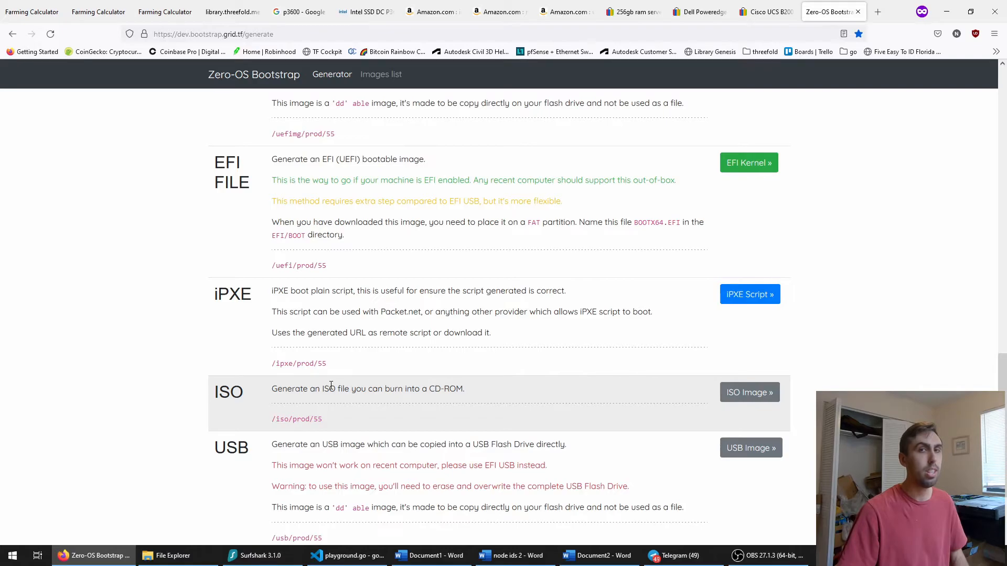
{"action": "scroll", "scroll_direction": "up", "scroll_amount": 3}
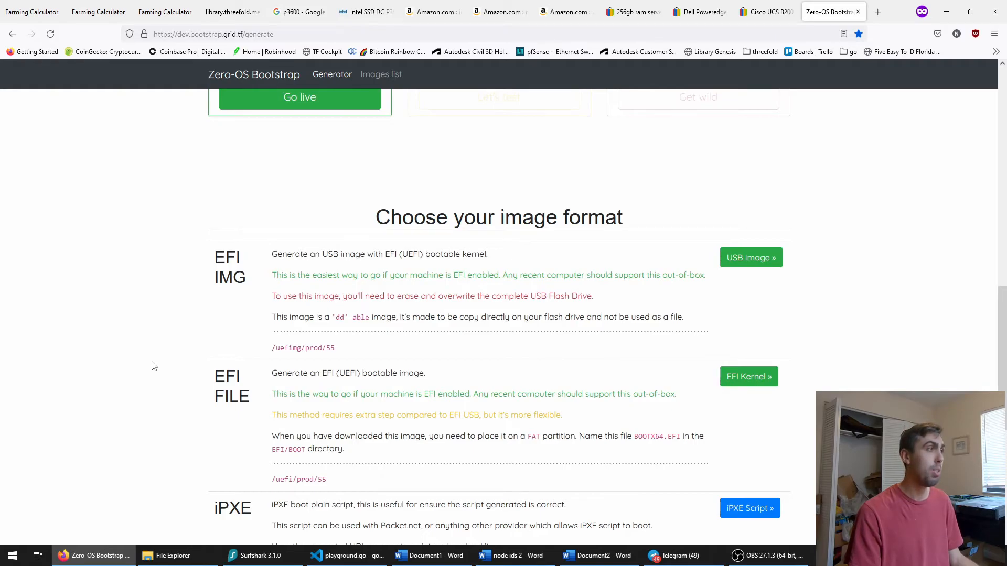
{"action": "scroll", "scroll_direction": "up", "scroll_amount": 3}
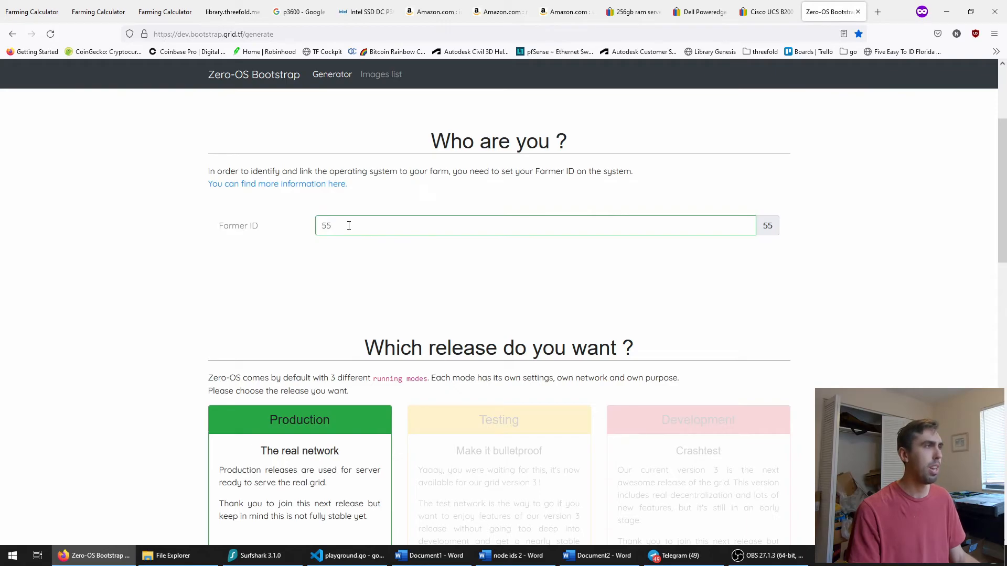